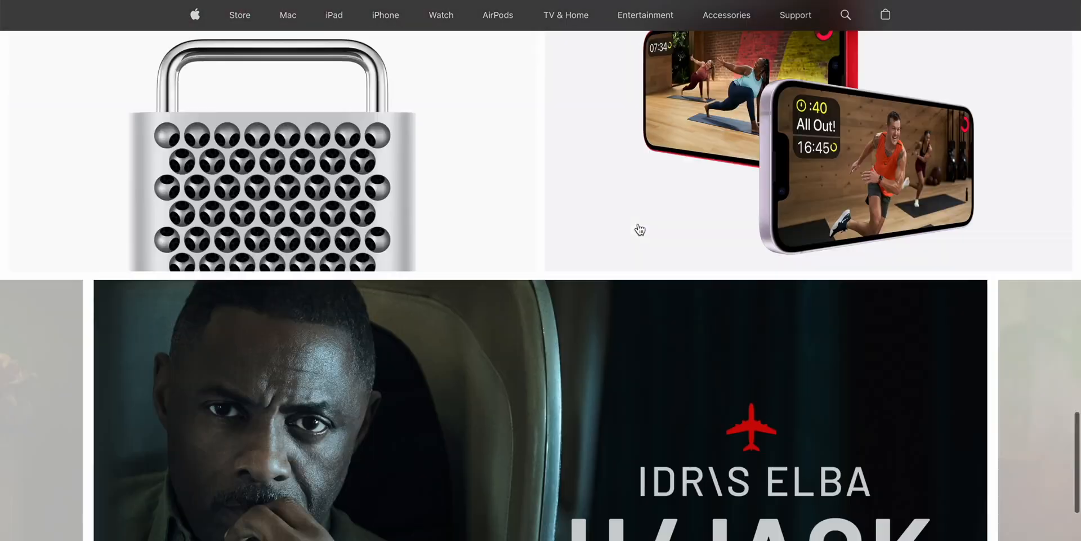
# Open the Certified Refurbished store from the Apple Store section of the page footer
pyautogui.scroll(-3)
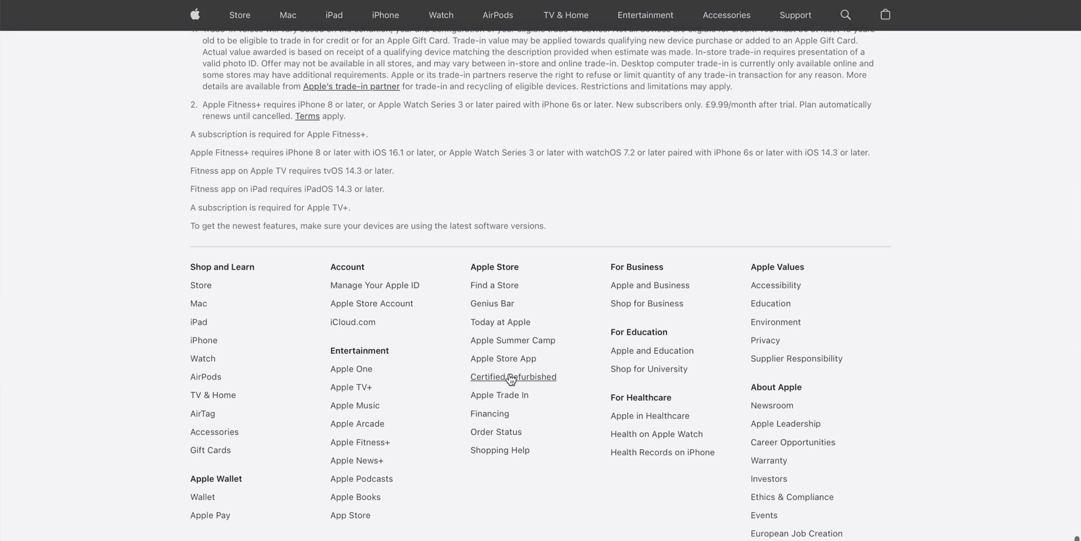
pyautogui.moveTo(1002, 396)
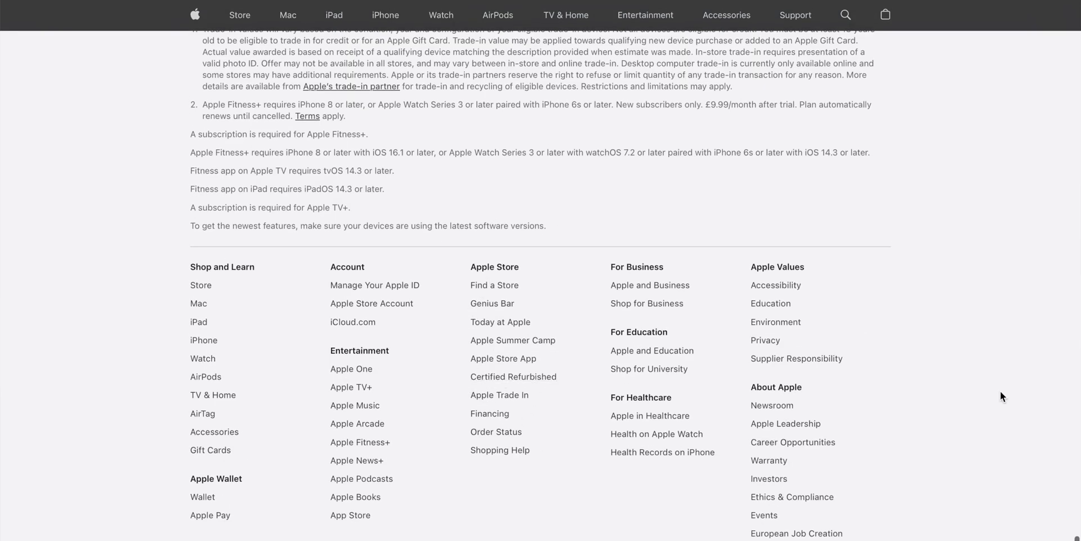
pyautogui.moveTo(510, 369)
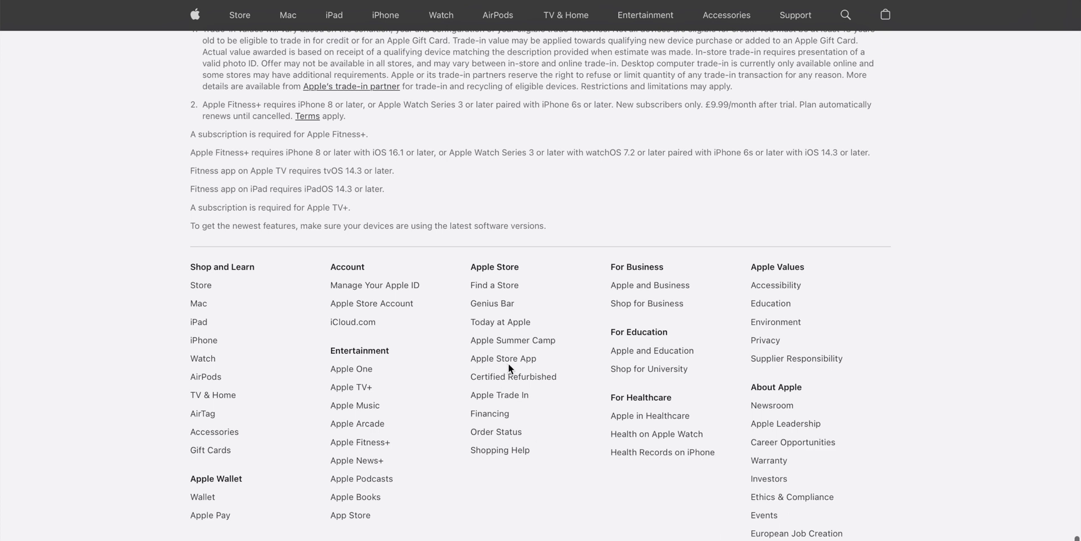
pyautogui.click(513, 376)
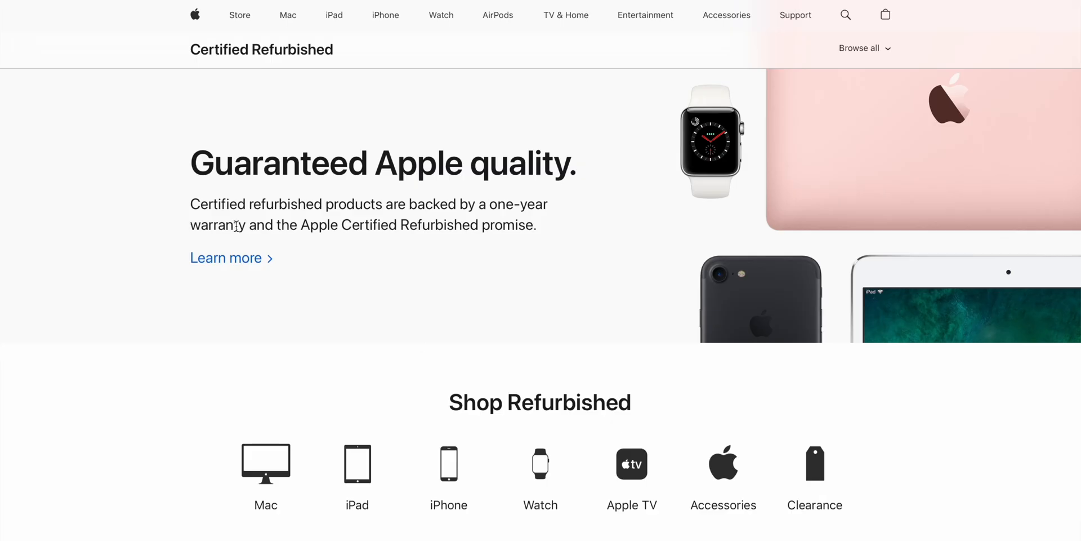
# Browse the refurbished Mac, iPad, iPhone and Apple Watch listings in turn
pyautogui.click(265, 476)
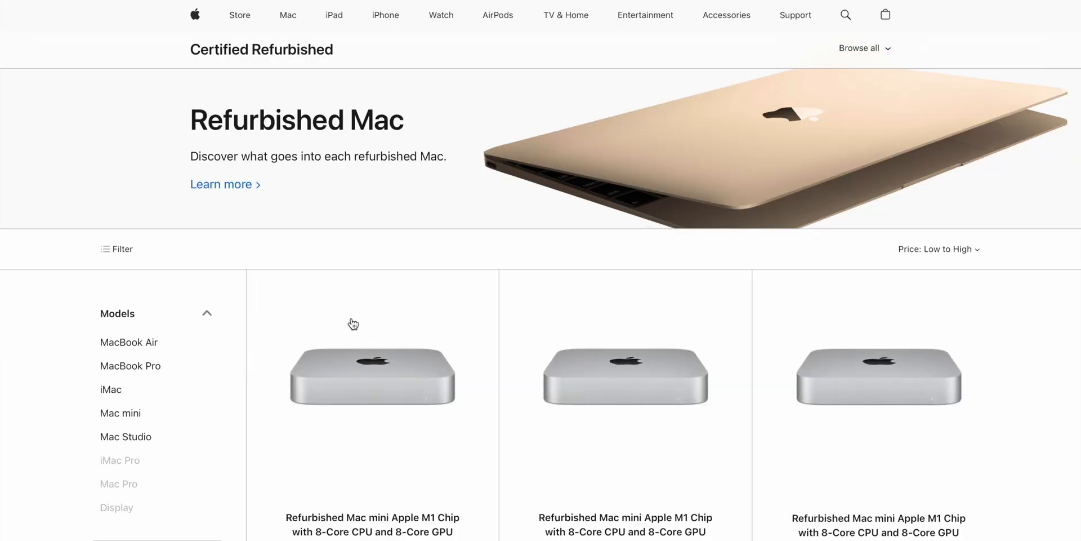
pyautogui.click(334, 15)
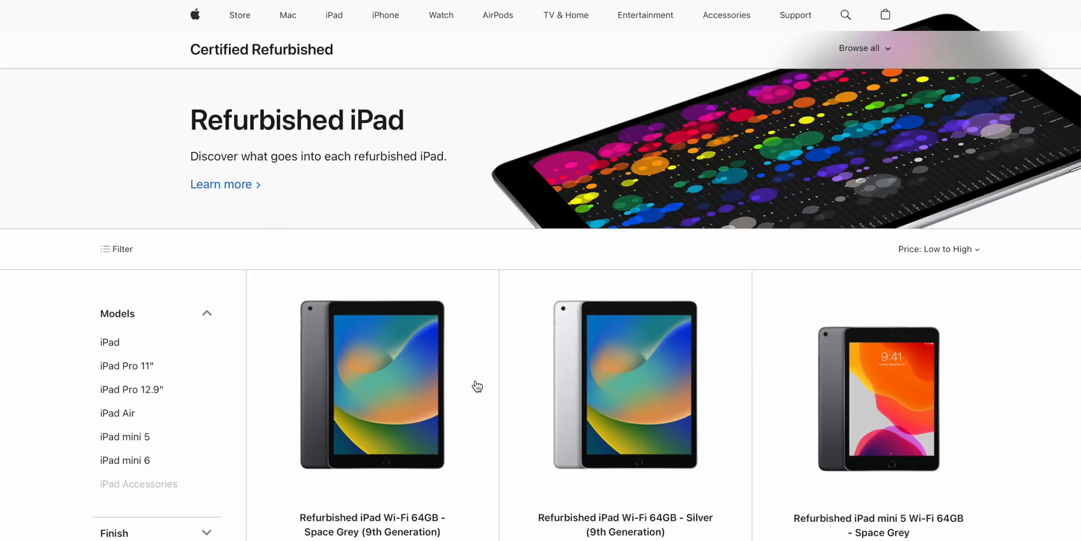
pyautogui.click(385, 15)
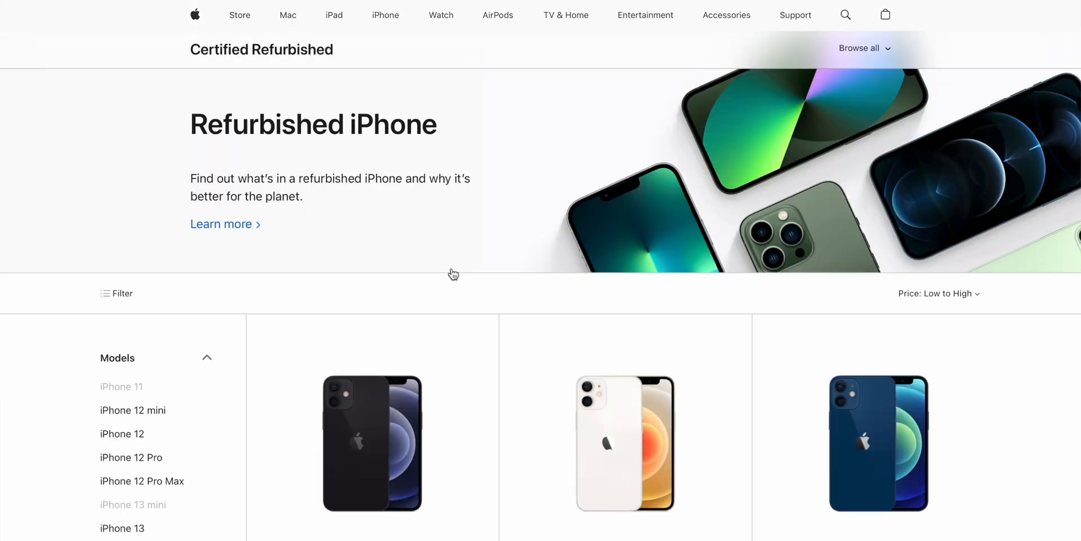
pyautogui.click(440, 15)
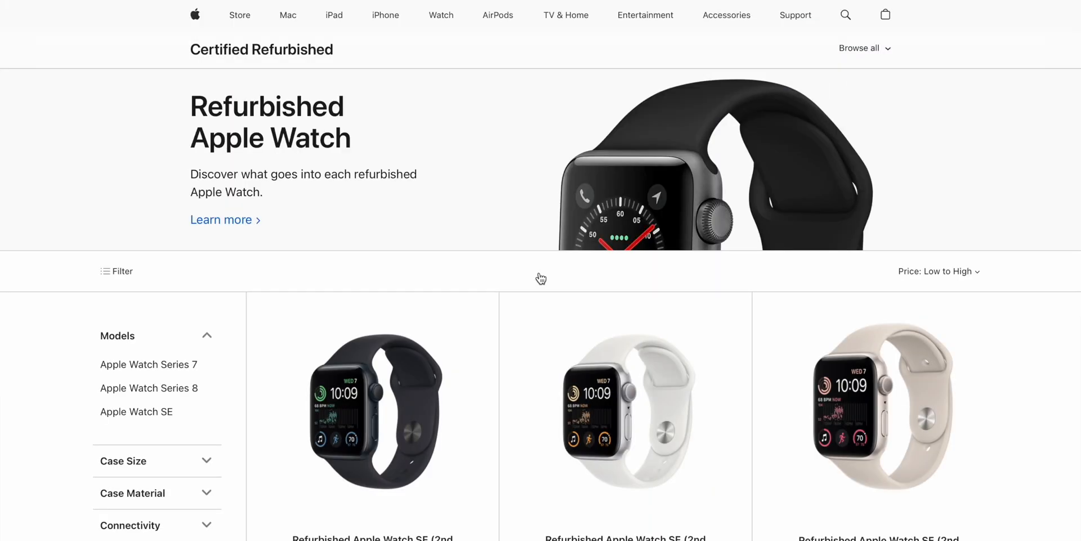